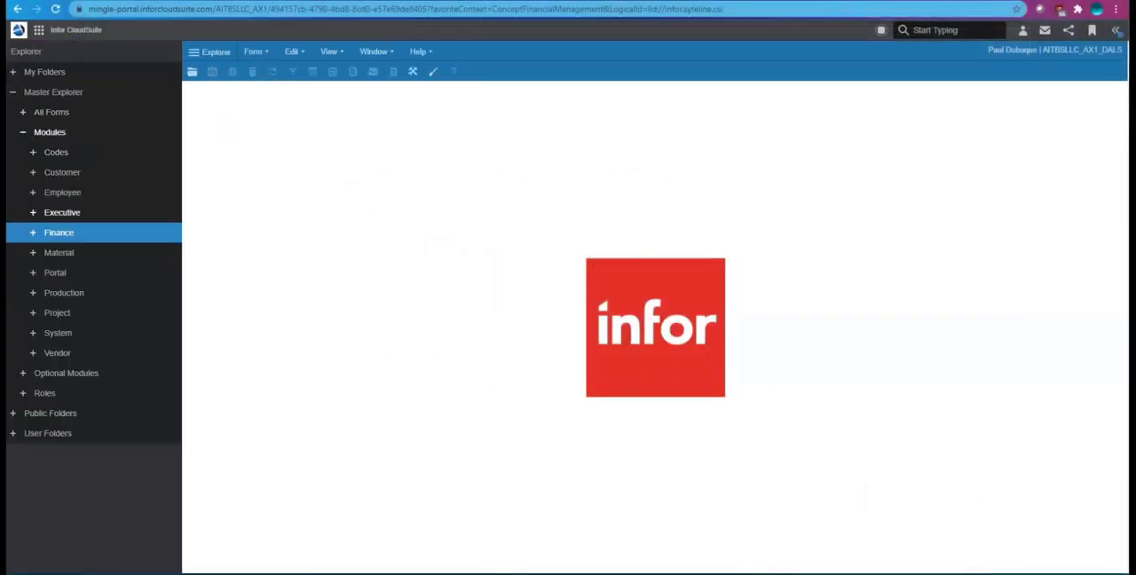
Launch the Overview Financial Process form from the Finance module menu.
{"action": "left_click", "coordinate": [31, 233]}
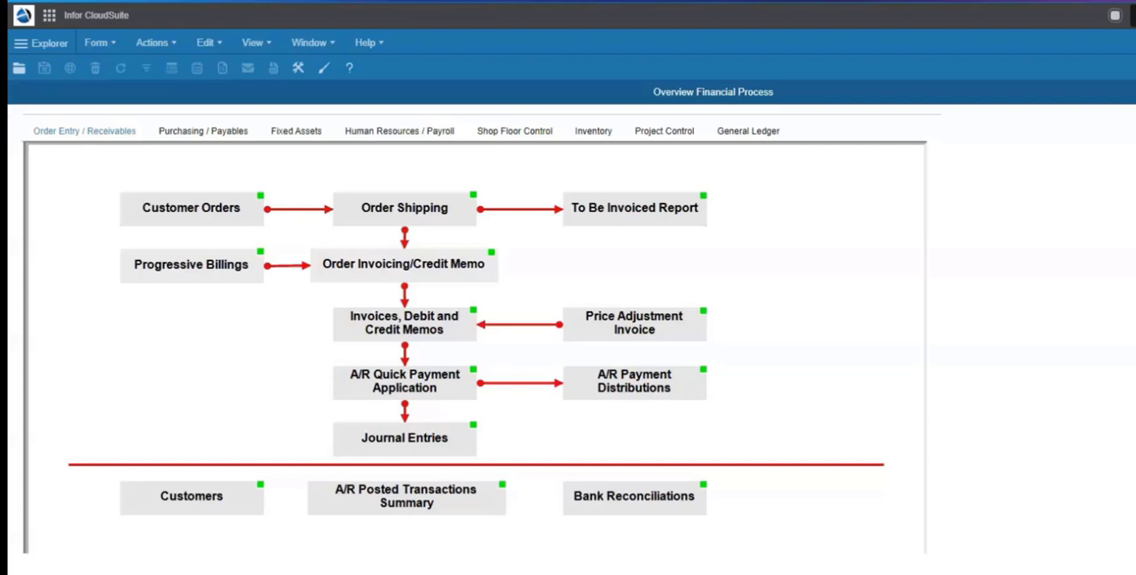
Walk through the upper boxes of the Order Entry / Receivables flow, from order entry toward invoicing.
{"action": "left_click", "coordinate": [192, 208]}
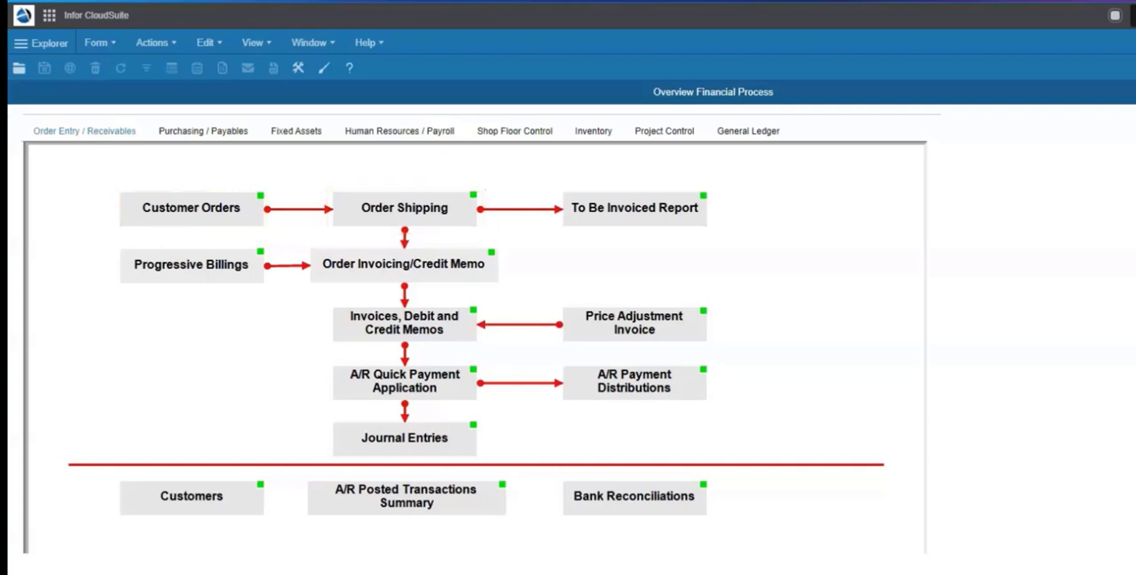
{"action": "left_click", "coordinate": [636, 208]}
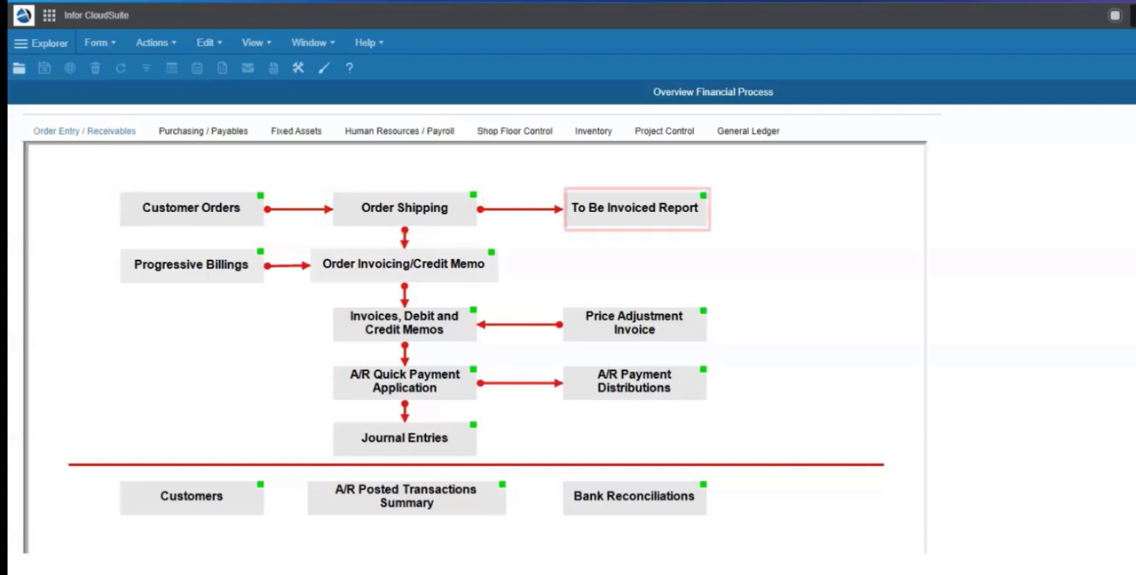
{"action": "left_click", "coordinate": [405, 263]}
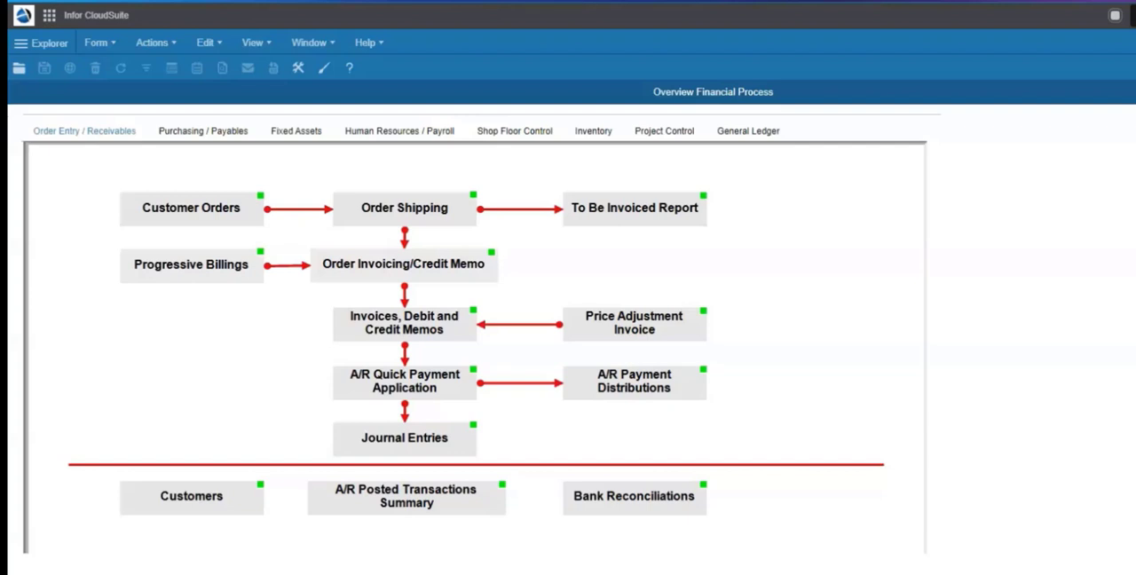
{"action": "left_click", "coordinate": [192, 265]}
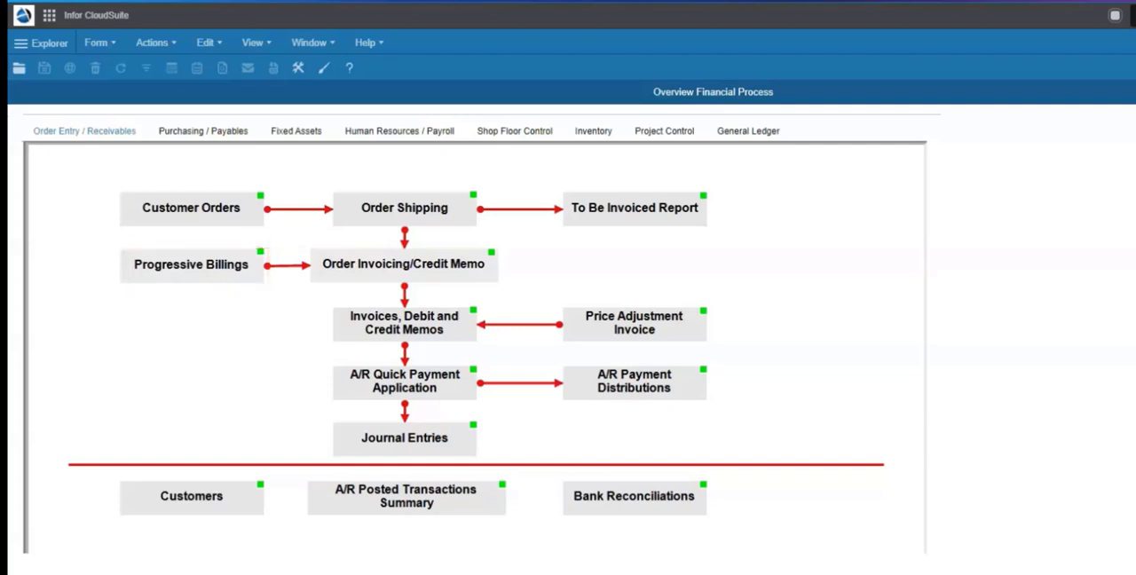
{"action": "left_click", "coordinate": [405, 323]}
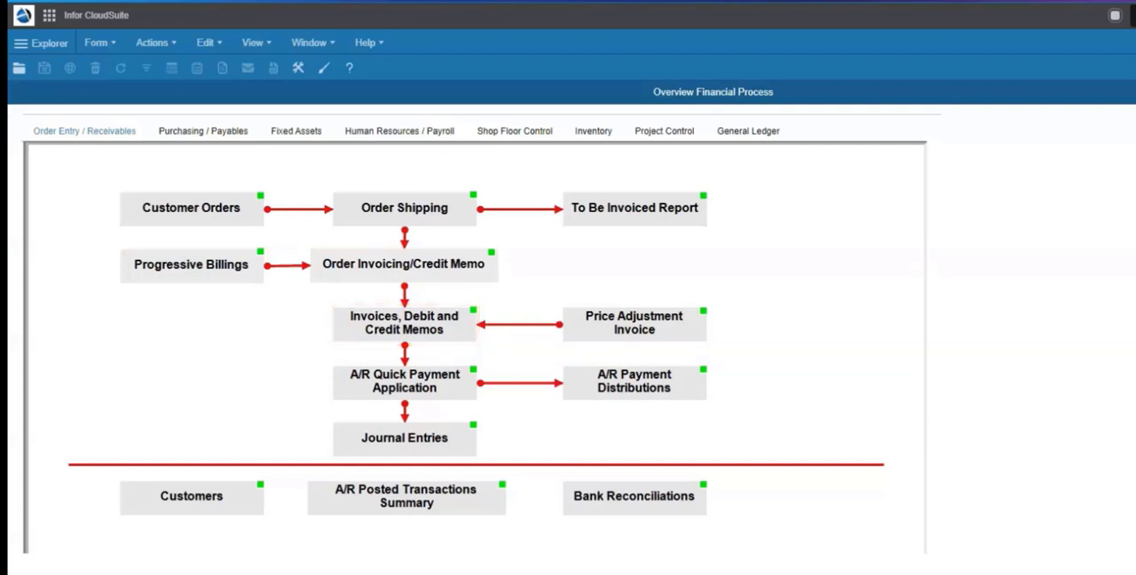
{"action": "left_click", "coordinate": [634, 323]}
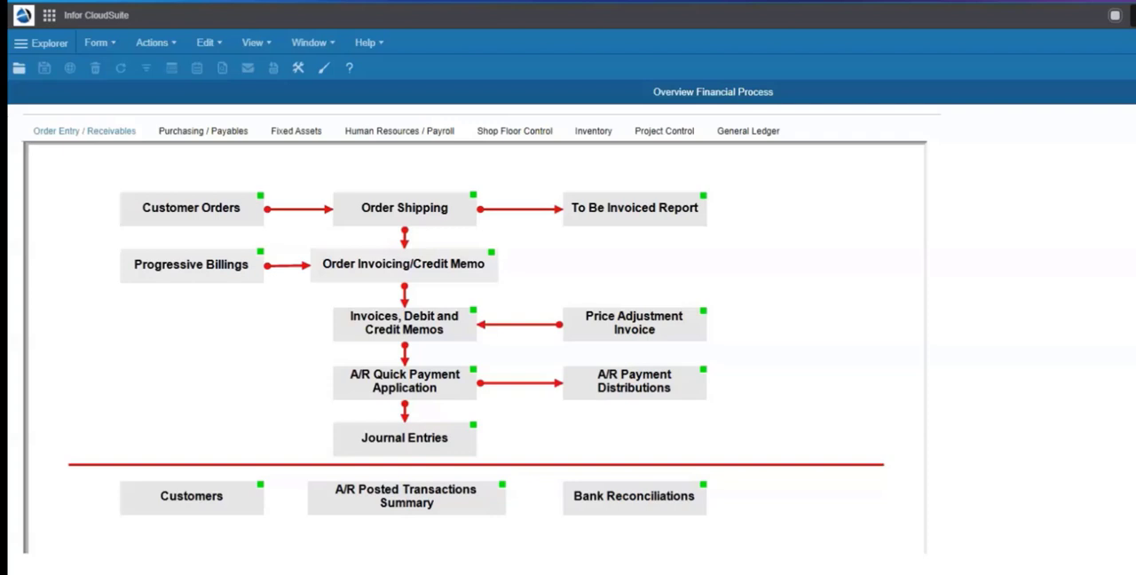
Continue down the lower Receivables boxes to the bottom of the flow feeding Journal Entries.
{"action": "left_click", "coordinate": [634, 381]}
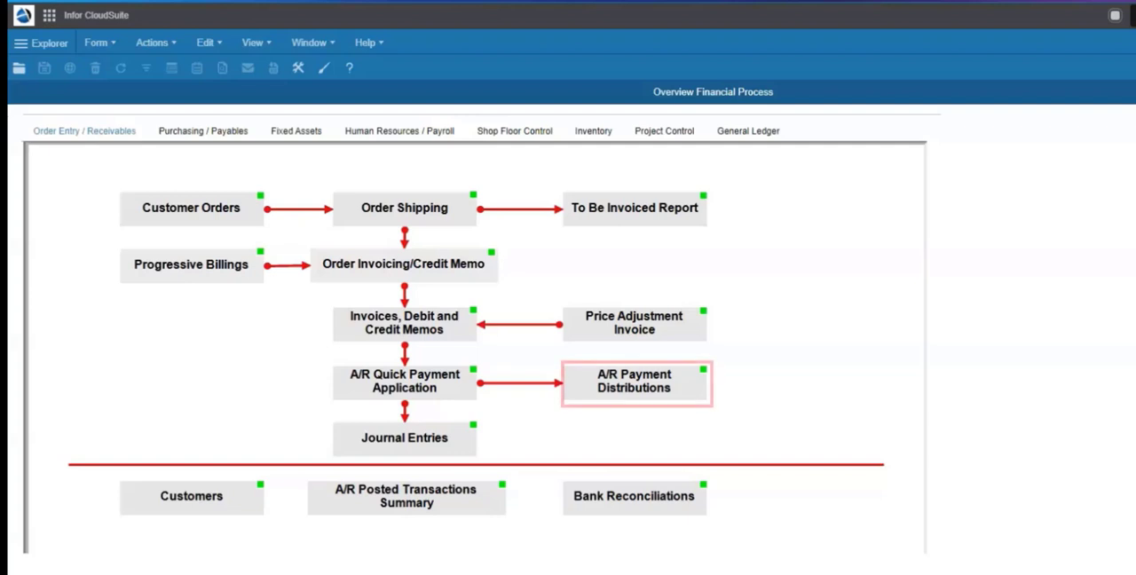
{"action": "left_click", "coordinate": [634, 382]}
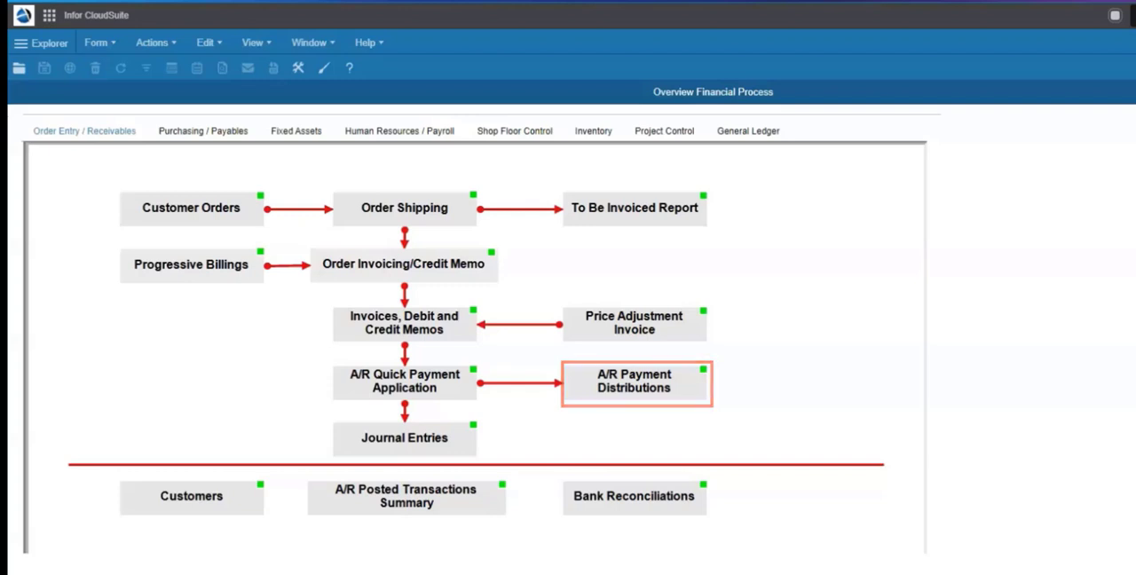
{"action": "left_click", "coordinate": [404, 382]}
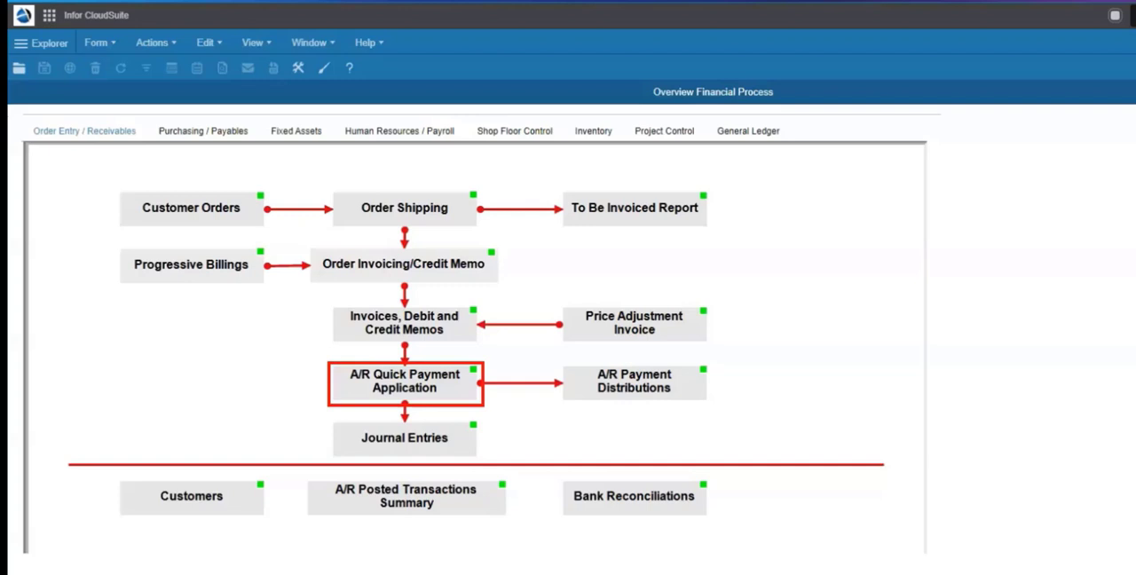
{"action": "left_click", "coordinate": [405, 438]}
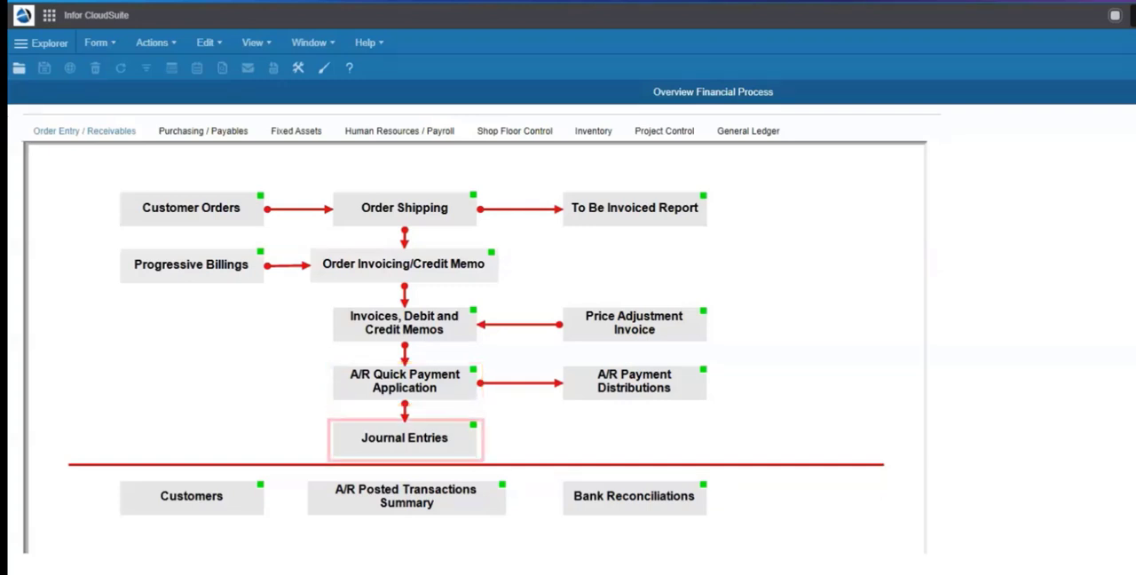
{"action": "left_click", "coordinate": [404, 439]}
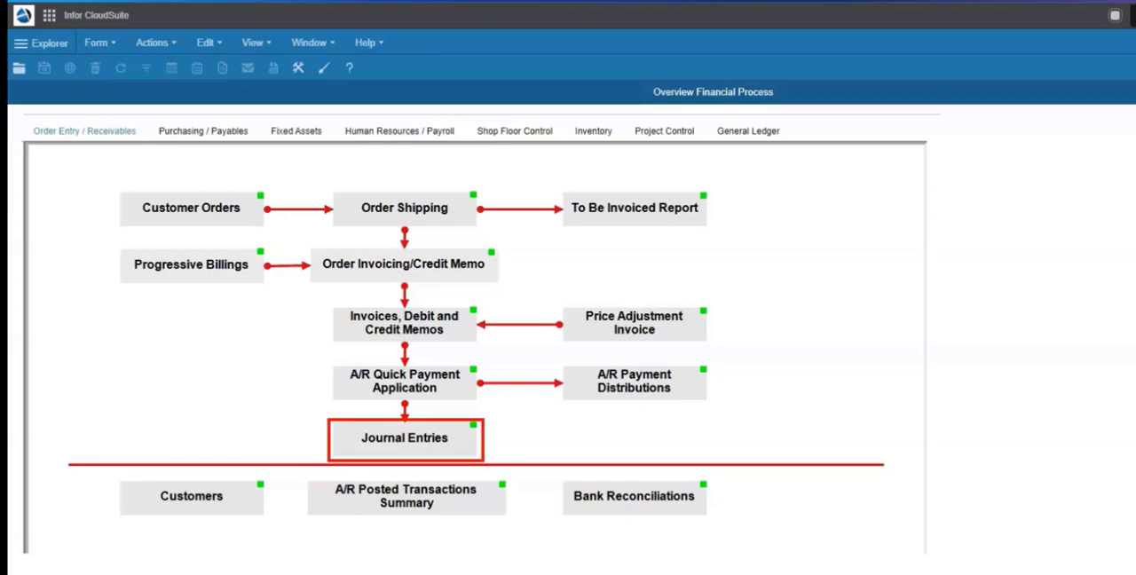
{"action": "left_click", "coordinate": [406, 497]}
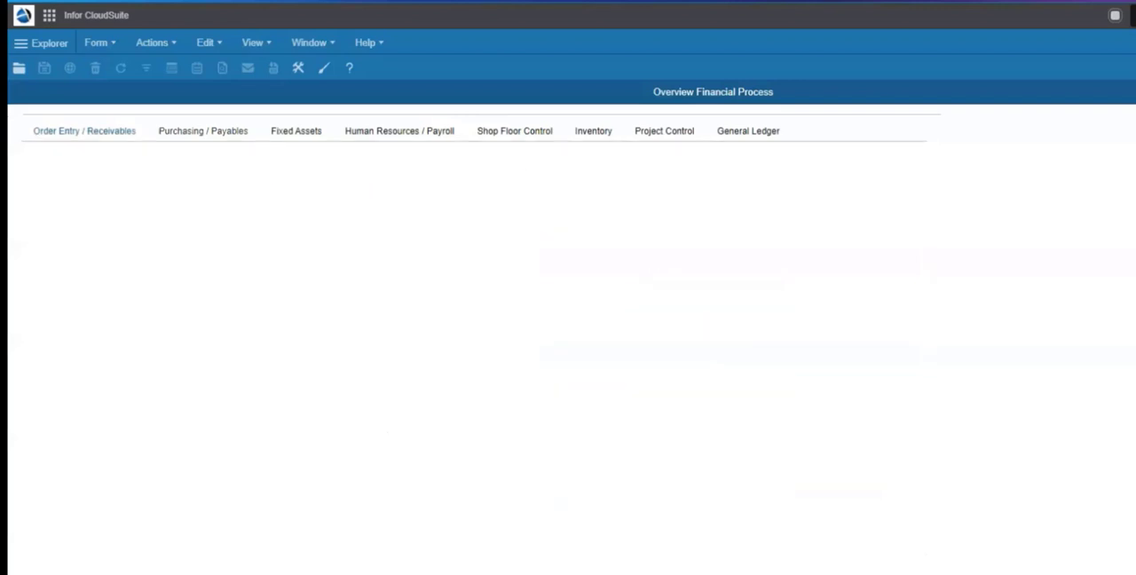
Show the Purchasing / Payables diagram and walk through its purchasing and receiving boxes.
{"action": "left_click", "coordinate": [202, 132]}
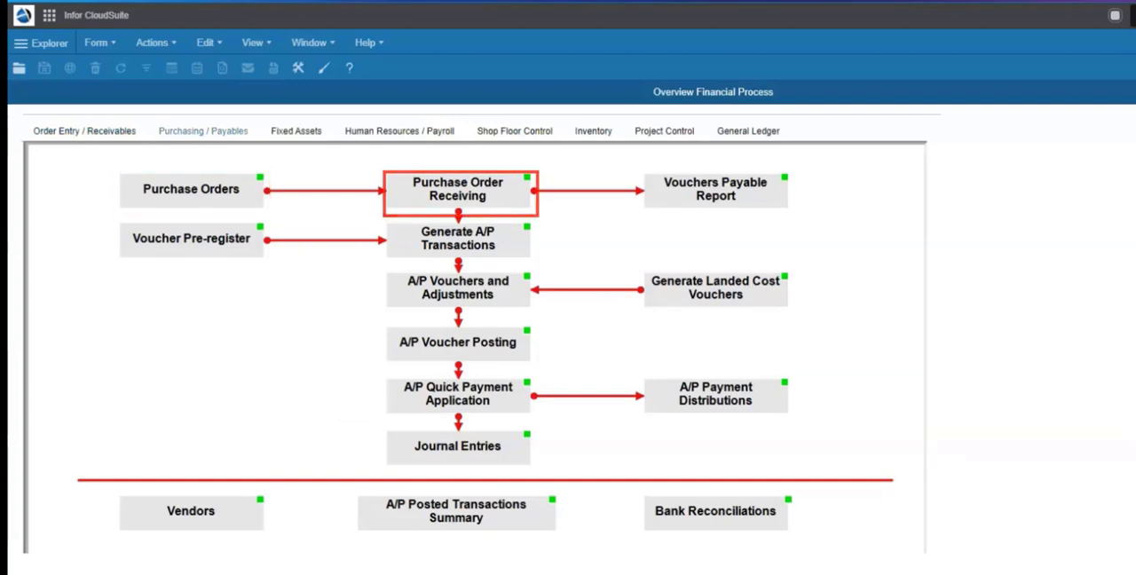
{"action": "left_click", "coordinate": [458, 238]}
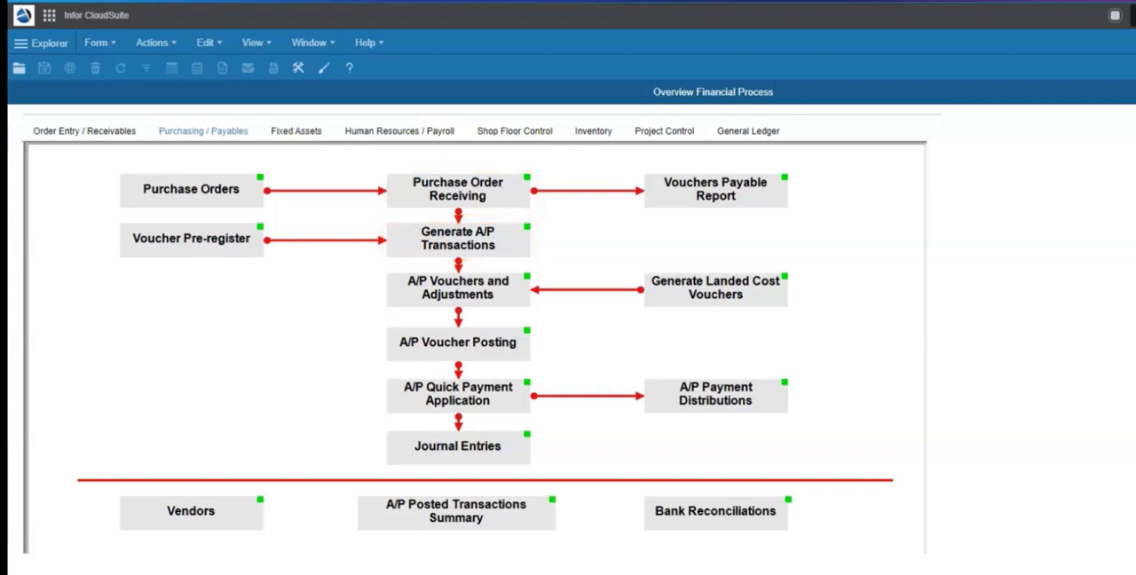
{"action": "left_click", "coordinate": [458, 287]}
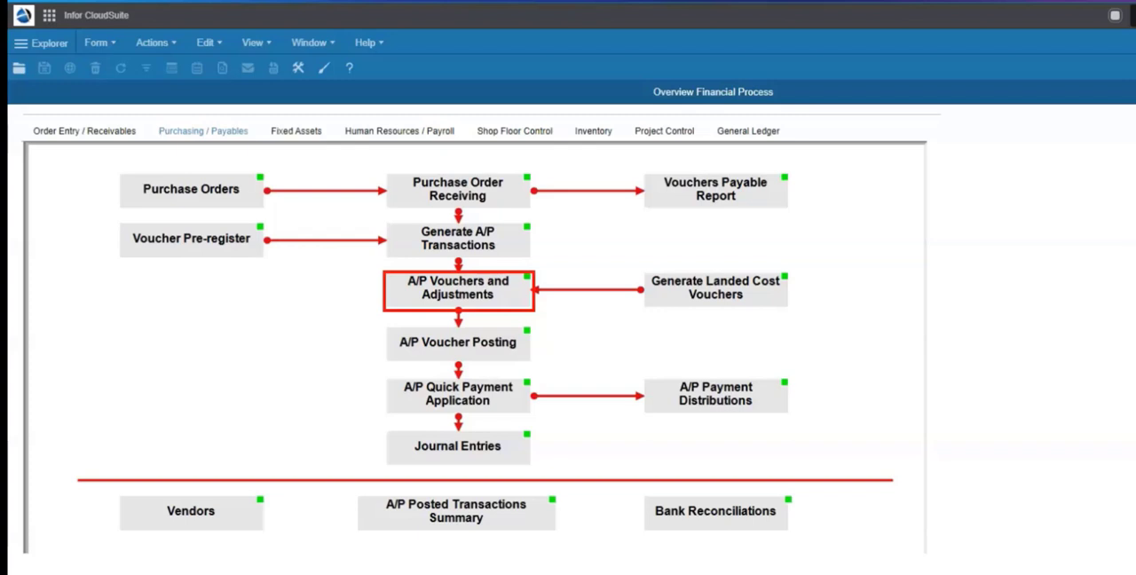
{"action": "left_click", "coordinate": [716, 288]}
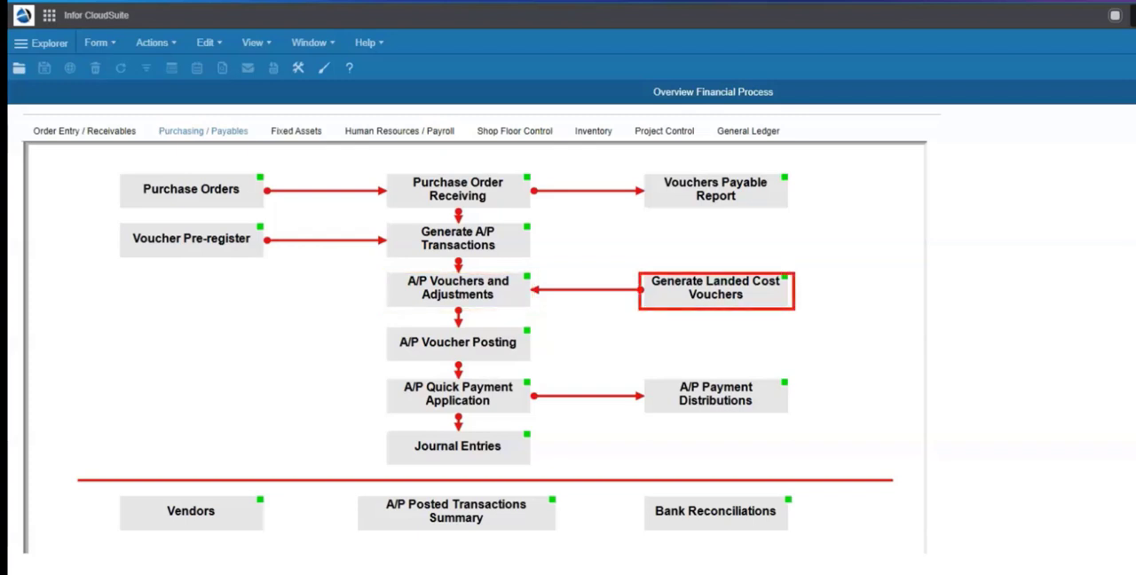
{"action": "left_click", "coordinate": [714, 394]}
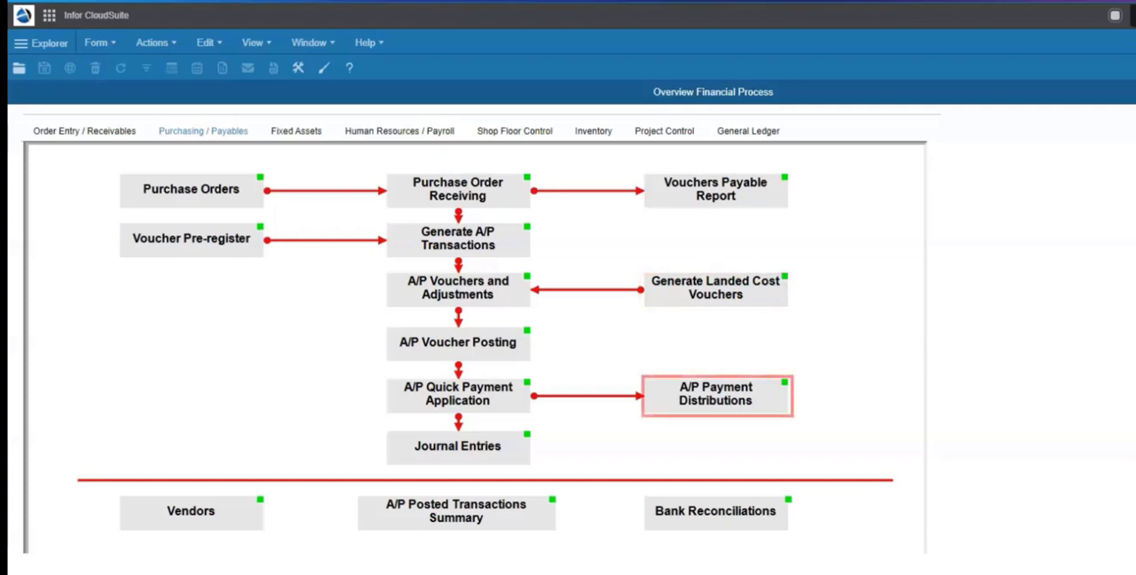
Finish the Payables boxes down to Journal Entries, then bring up the Fixed Assets flow.
{"action": "left_click", "coordinate": [459, 394]}
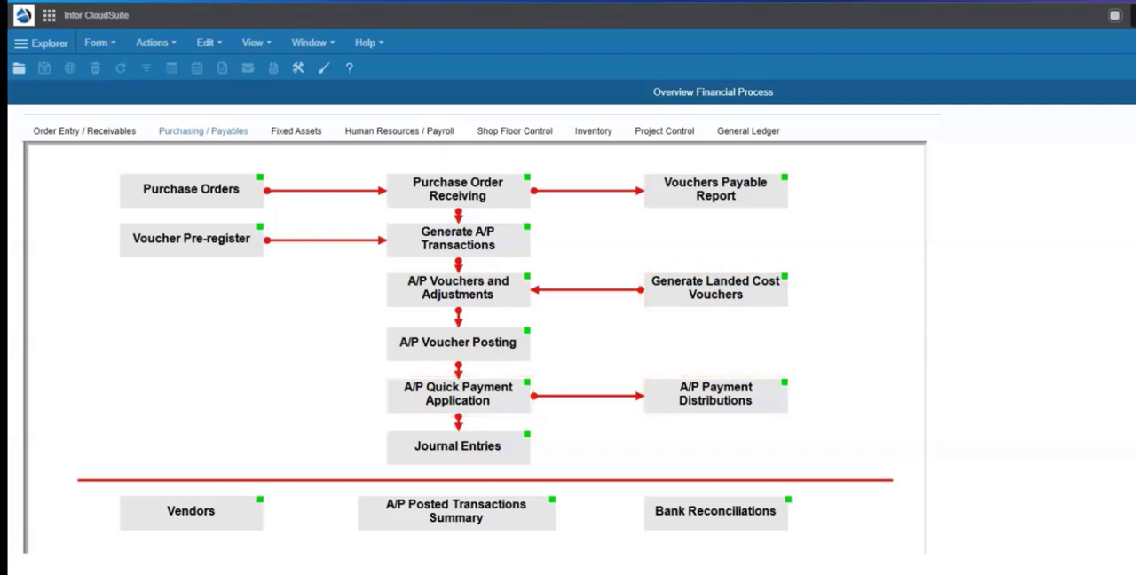
{"action": "left_click", "coordinate": [458, 445]}
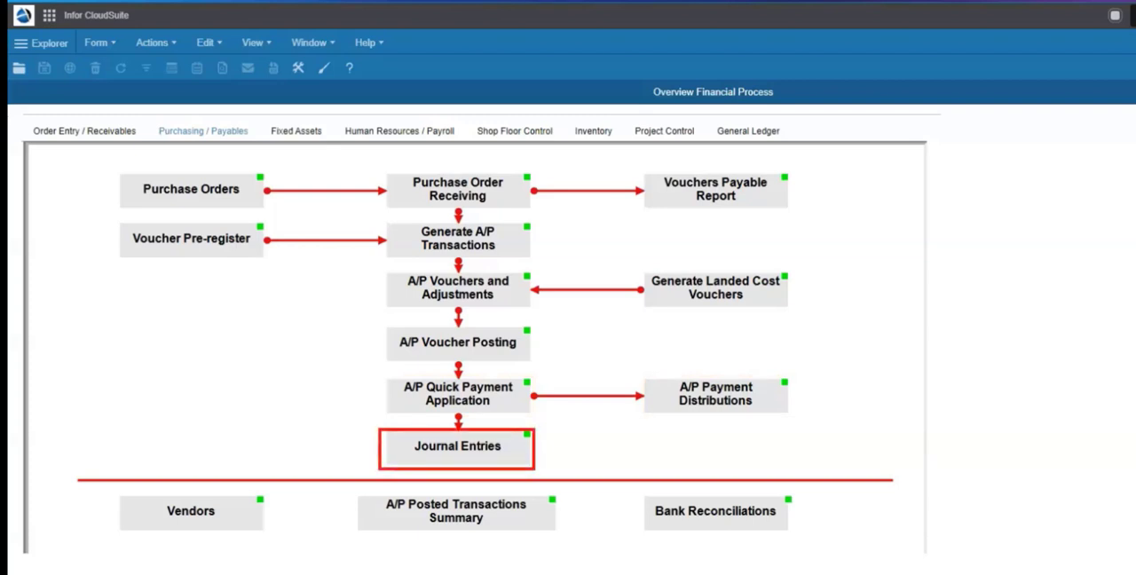
{"action": "left_click", "coordinate": [456, 511]}
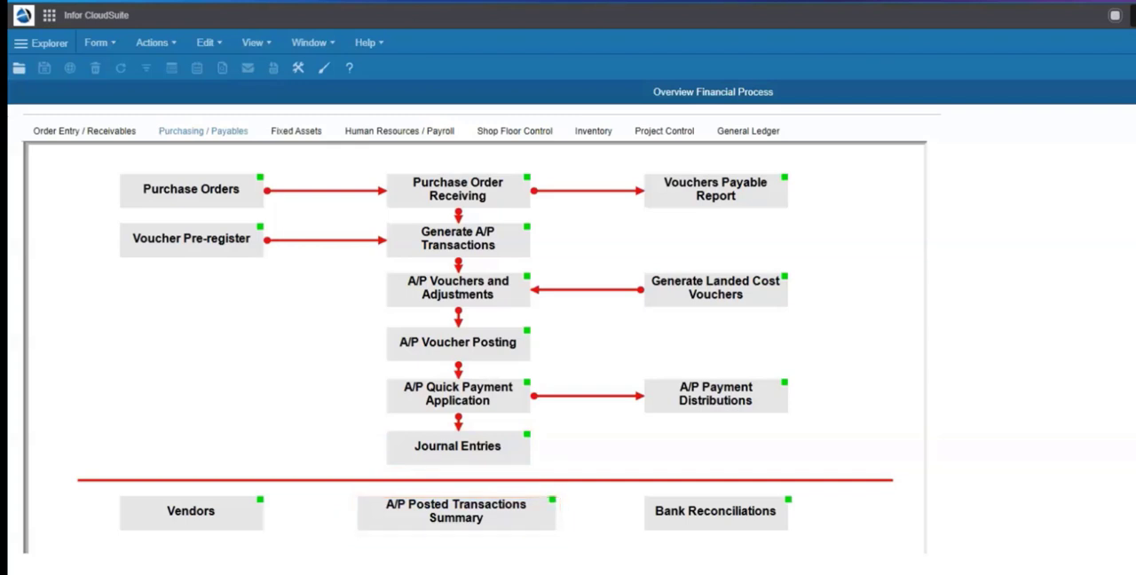
{"action": "left_click", "coordinate": [294, 131]}
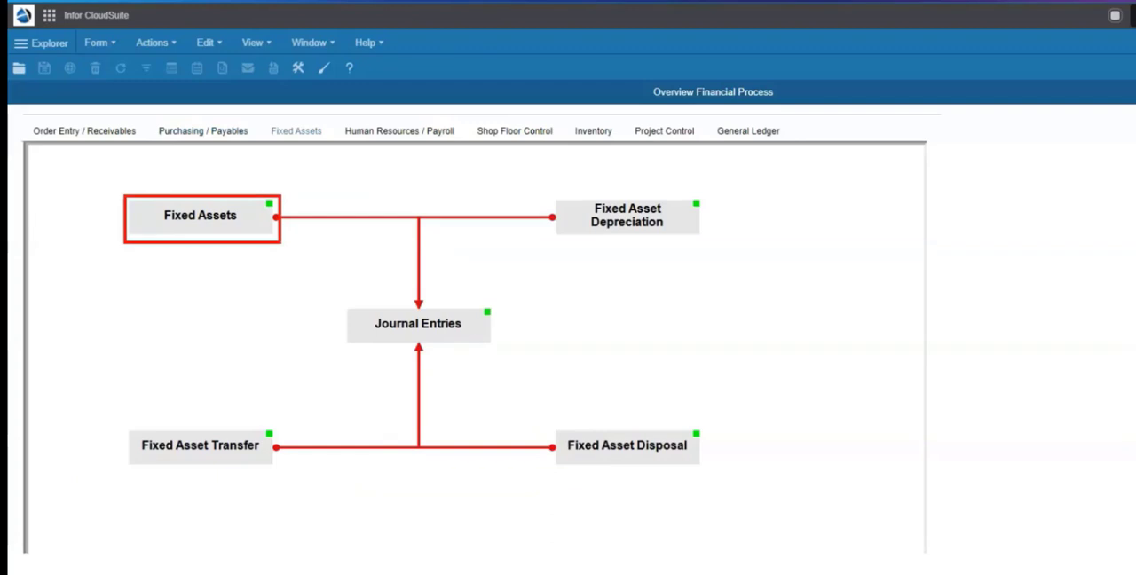
Briefly view a Fixed Assets record from the diagram, then show the Human Resources / Payroll flow.
{"action": "left_click", "coordinate": [199, 215]}
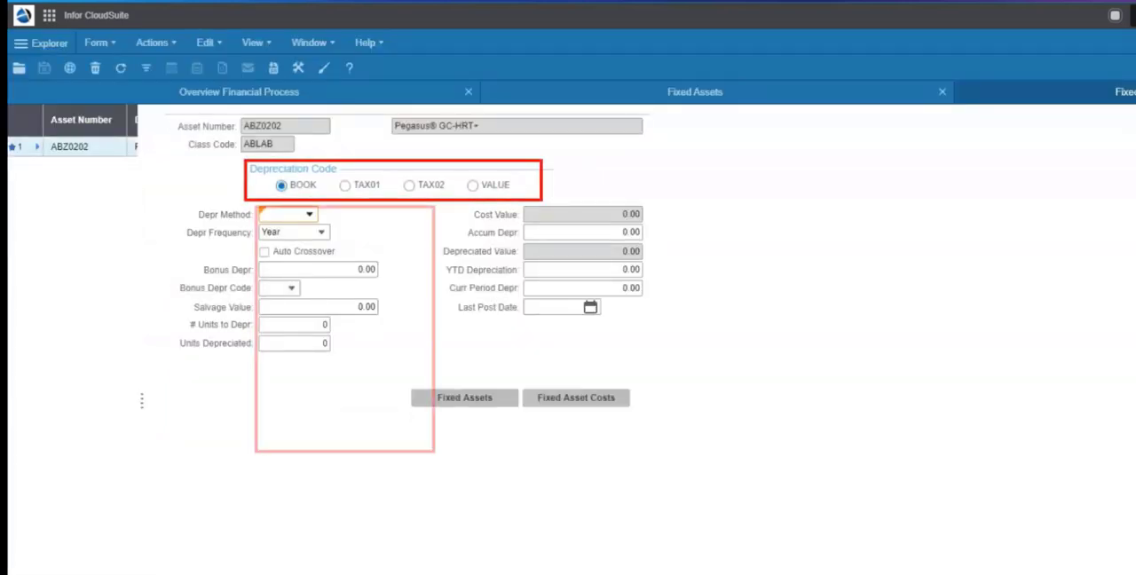
{"action": "left_click", "coordinate": [309, 213]}
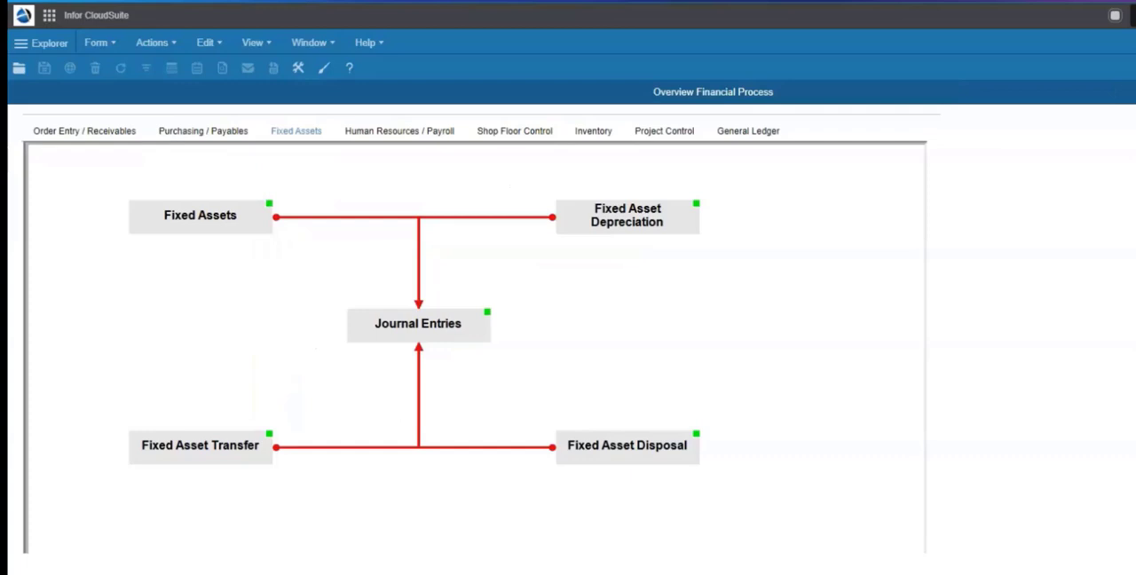
{"action": "left_click", "coordinate": [399, 132]}
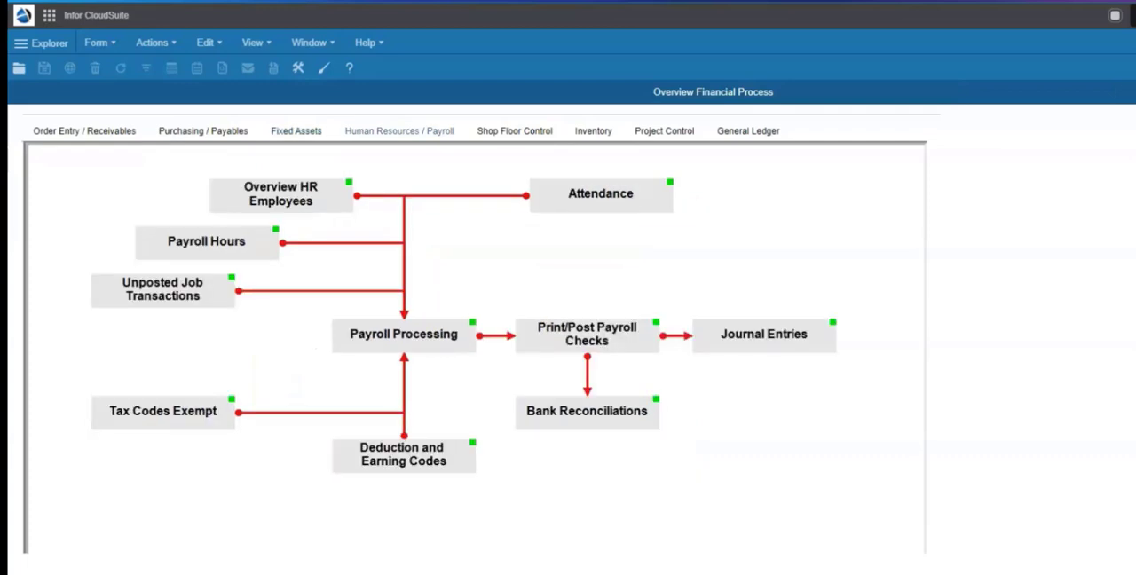
Walk through the Human Resources / Payroll boxes, then show the Shop Floor Control flow.
{"action": "left_click", "coordinate": [163, 289]}
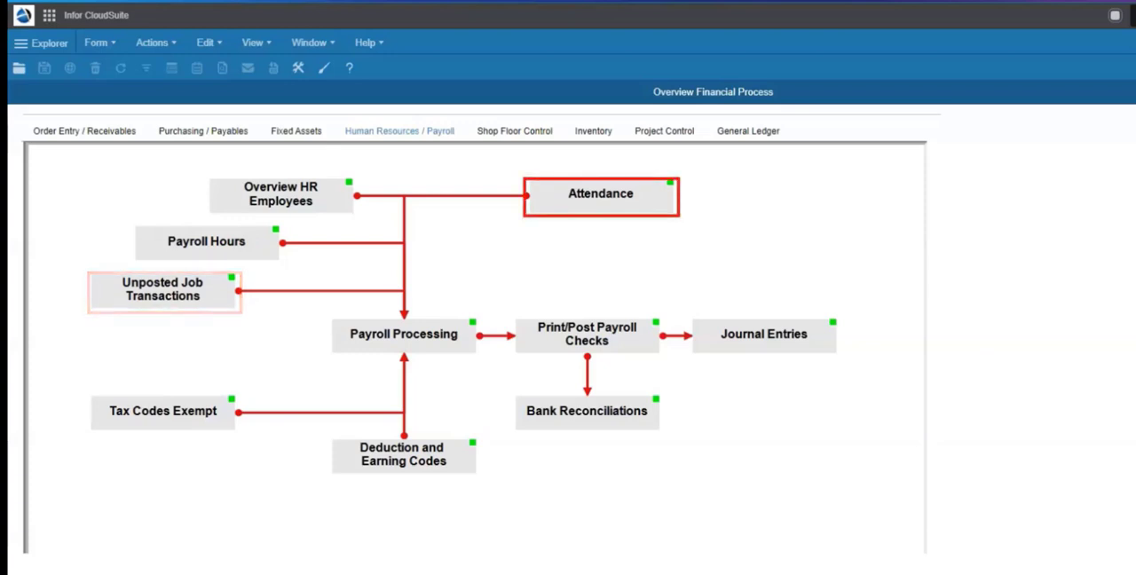
{"action": "left_click", "coordinate": [403, 334]}
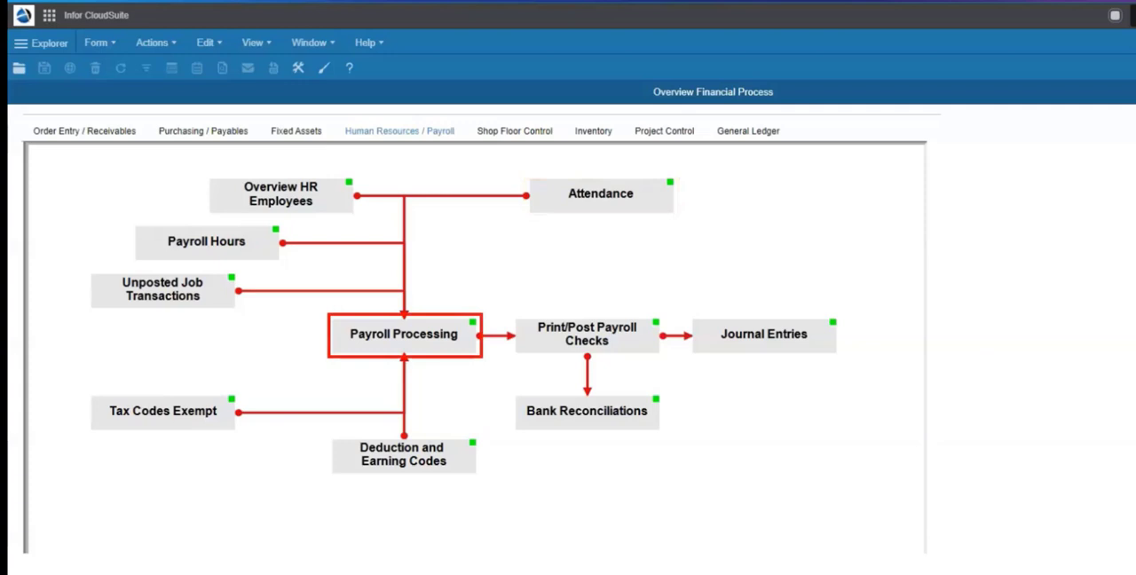
{"action": "left_click", "coordinate": [405, 333]}
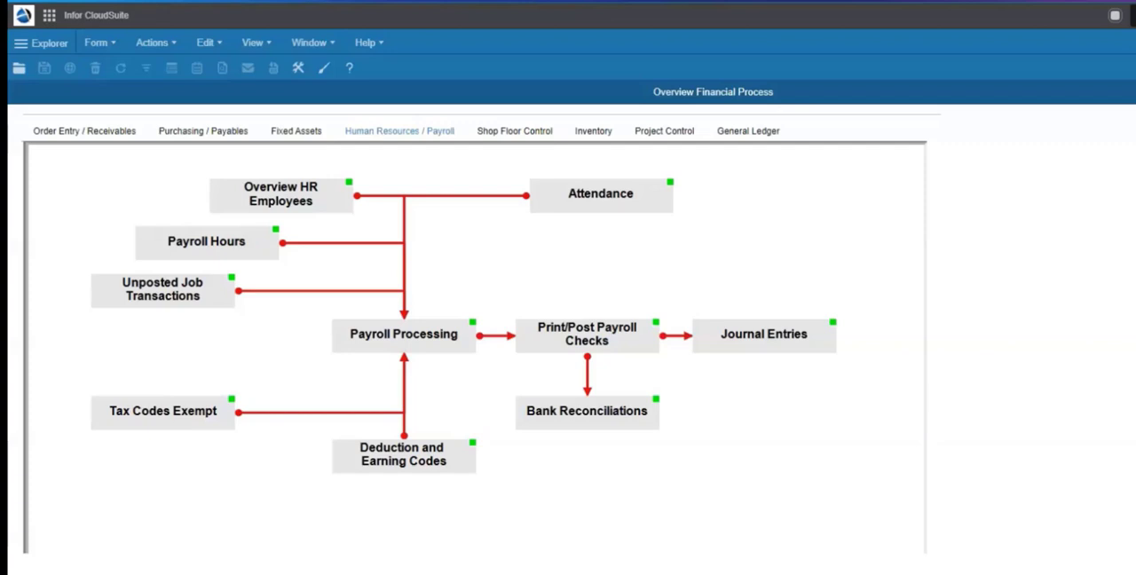
{"action": "left_click", "coordinate": [403, 334]}
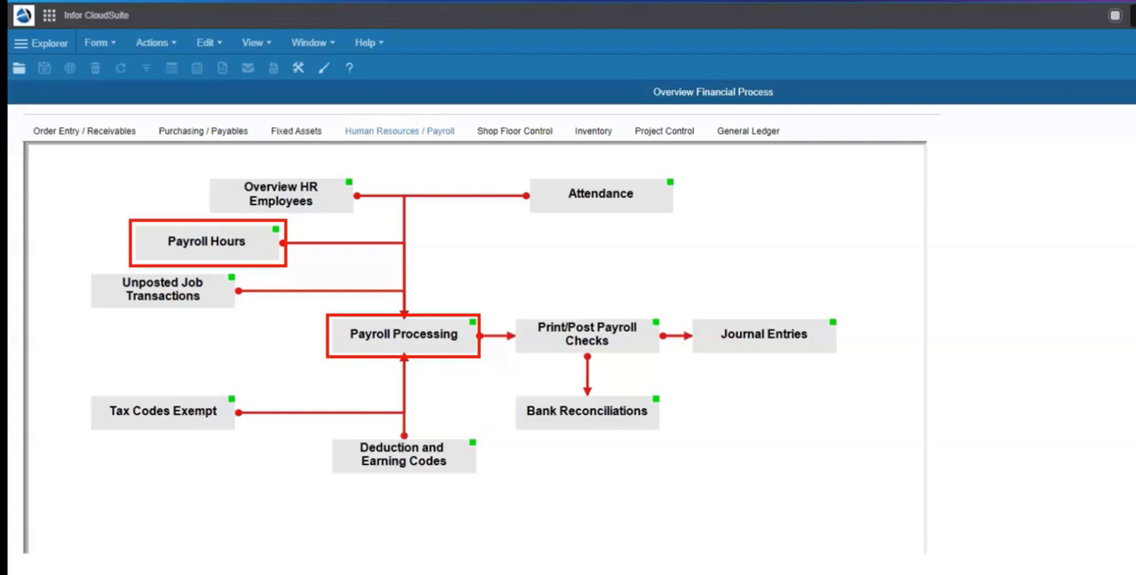
{"action": "left_click", "coordinate": [403, 334]}
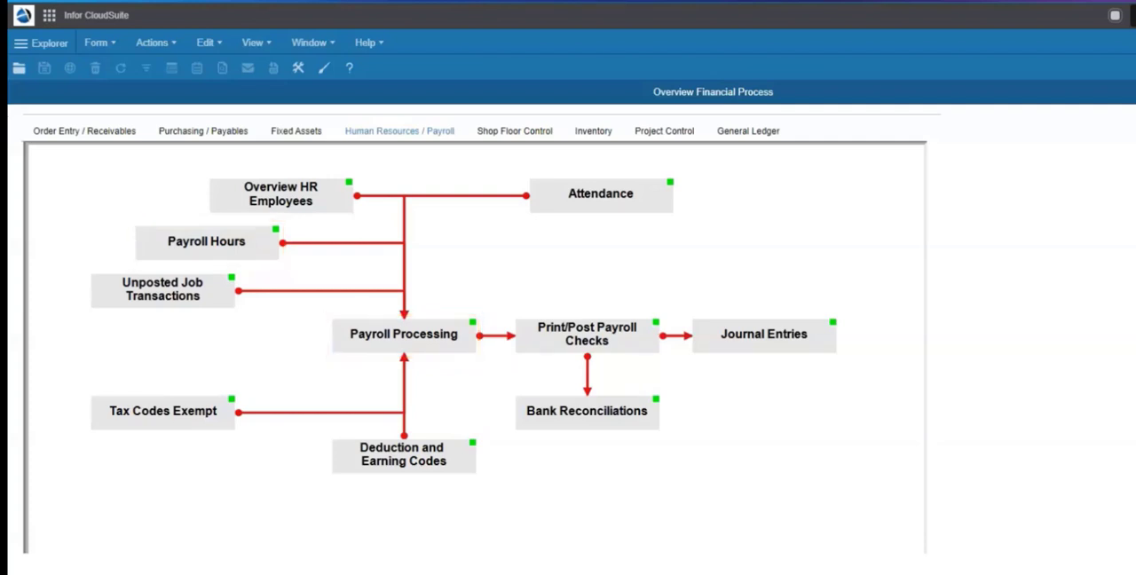
{"action": "left_click", "coordinate": [401, 453]}
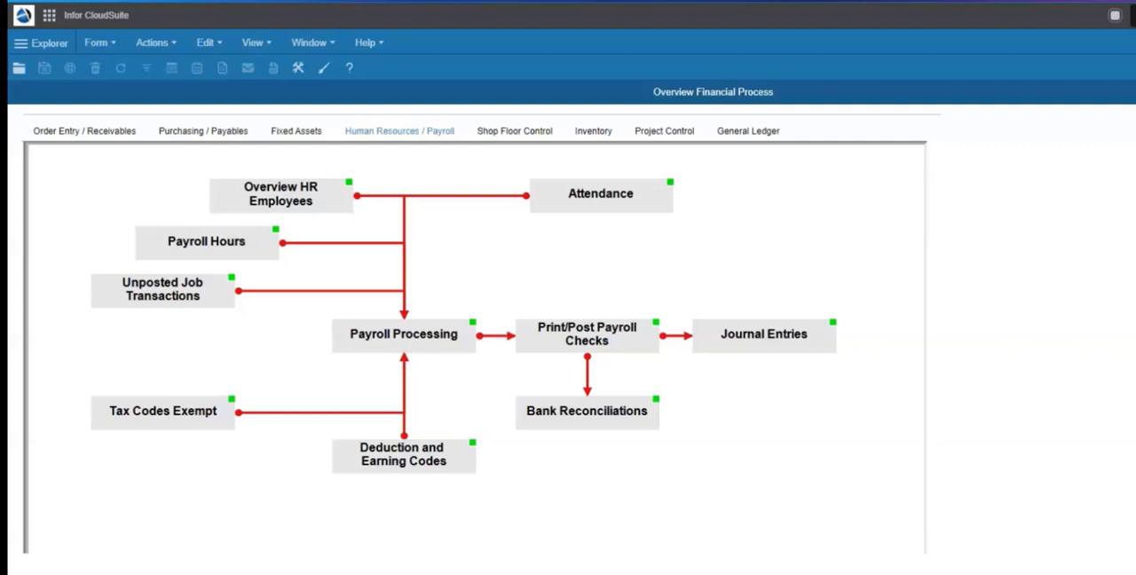
{"action": "left_click", "coordinate": [515, 131]}
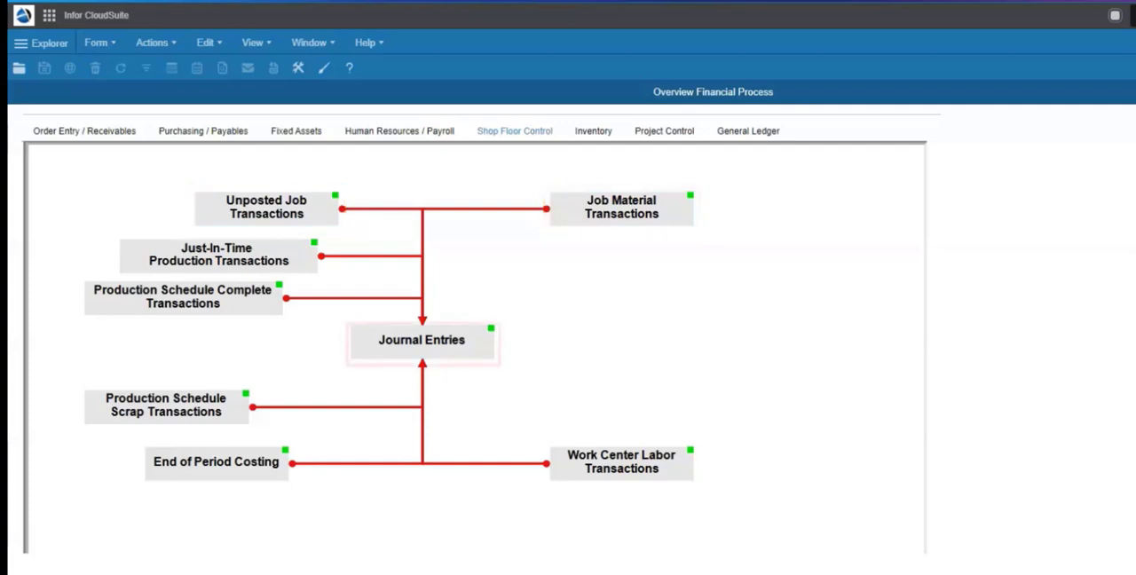
Review the Shop Floor Control transactions feeding Journal Entries, then show the Inventory flow.
{"action": "left_click", "coordinate": [423, 341]}
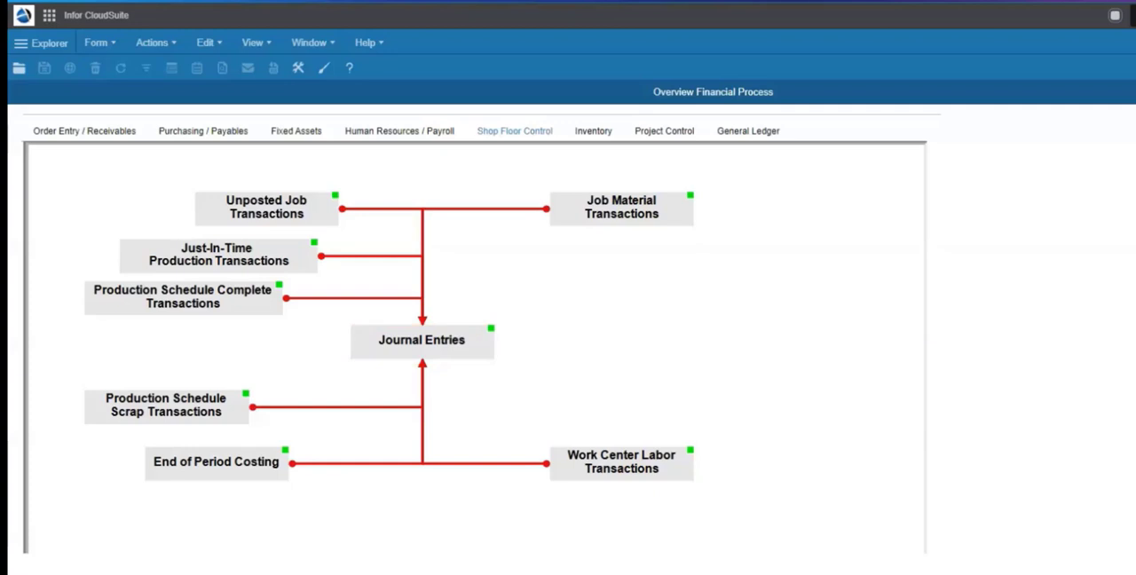
{"action": "left_click", "coordinate": [267, 206]}
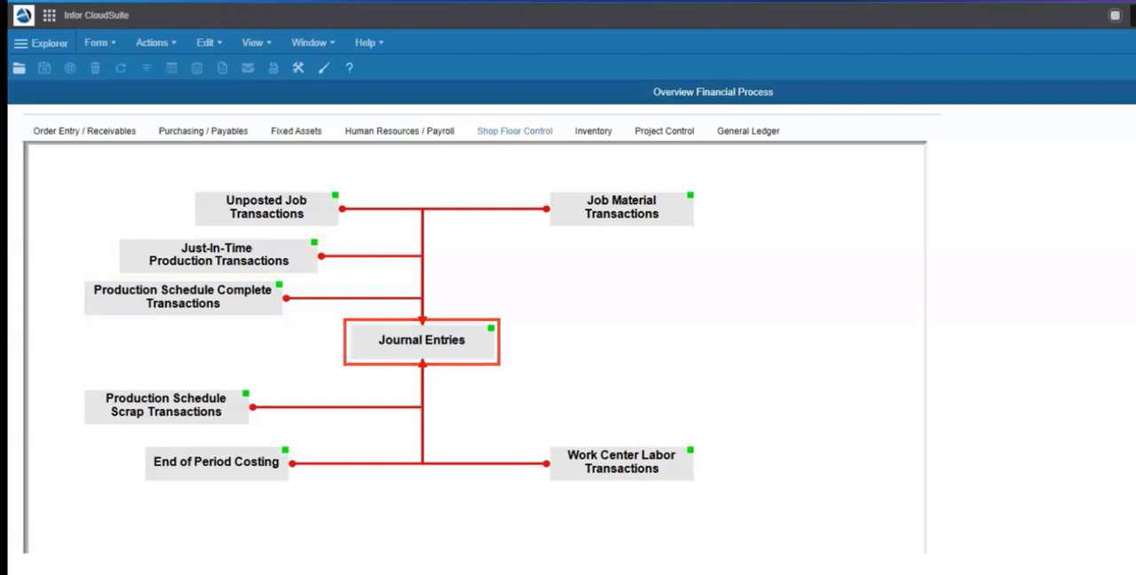
{"action": "left_click", "coordinate": [593, 132]}
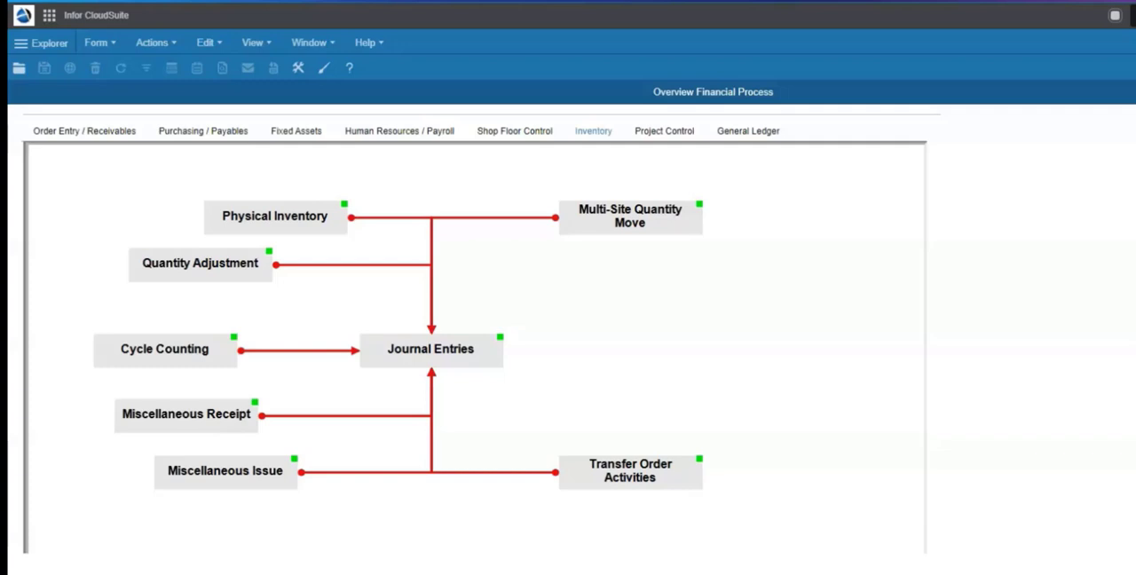
Show the Project Control flow, review it, then bring up the General Ledger diagram.
{"action": "left_click", "coordinate": [430, 348]}
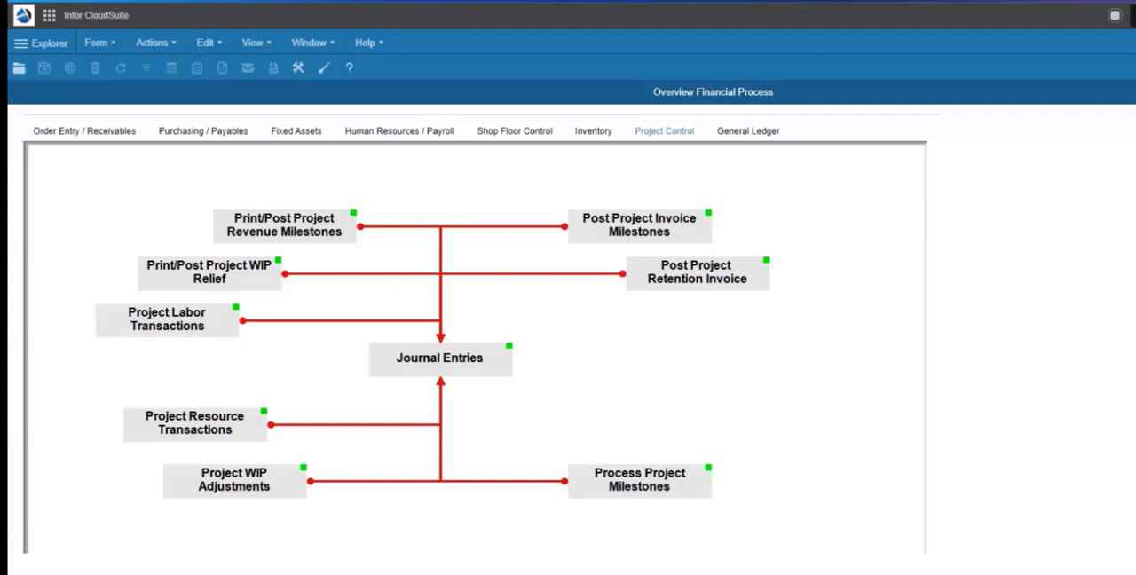
{"action": "left_click", "coordinate": [441, 359]}
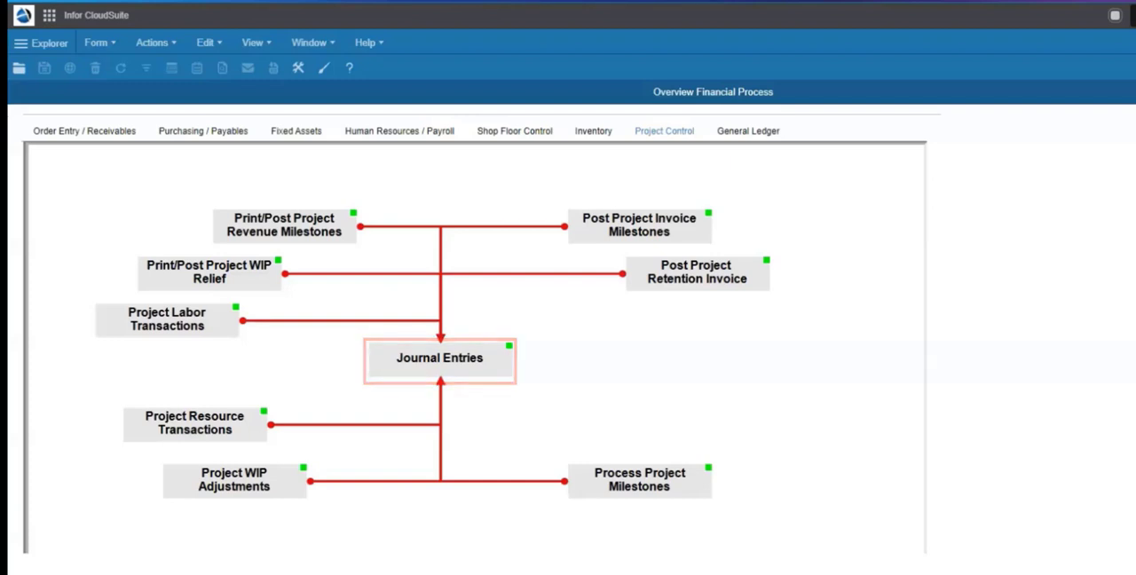
{"action": "left_click", "coordinate": [748, 132]}
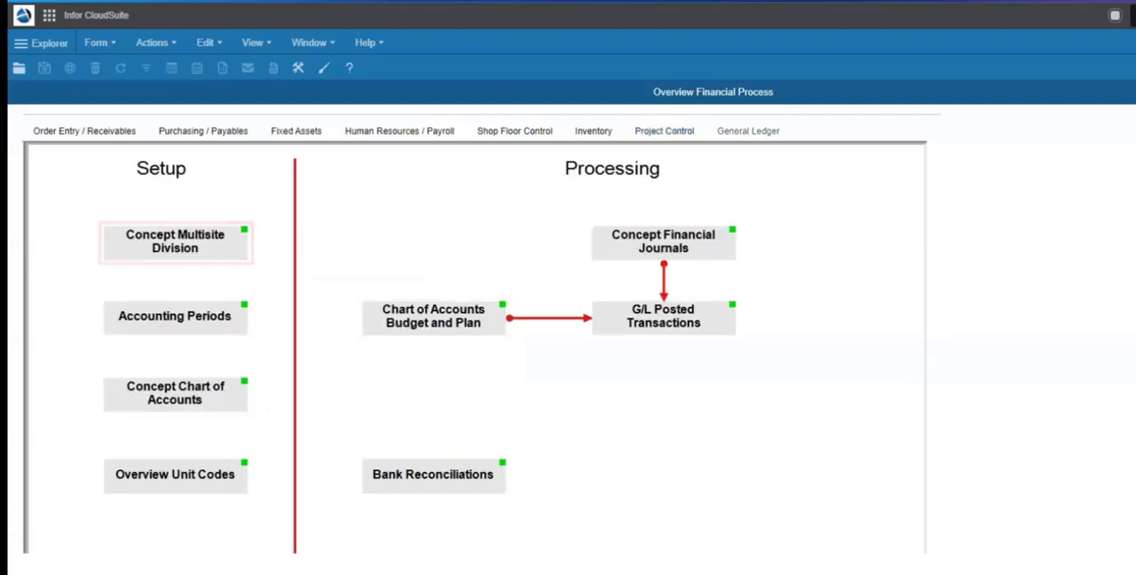
Open the Concept Multisite Division form from the General Ledger setup boxes.
{"action": "left_click", "coordinate": [174, 241]}
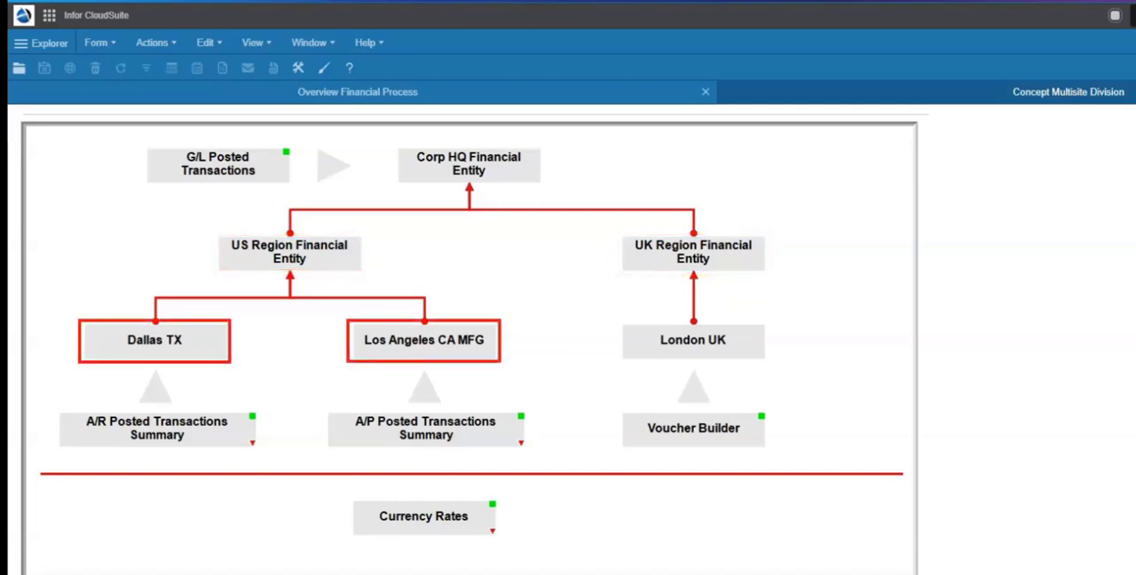
Review the multisite hierarchy and Currency Rates, then close back to the General Ledger diagram.
{"action": "left_click", "coordinate": [288, 252]}
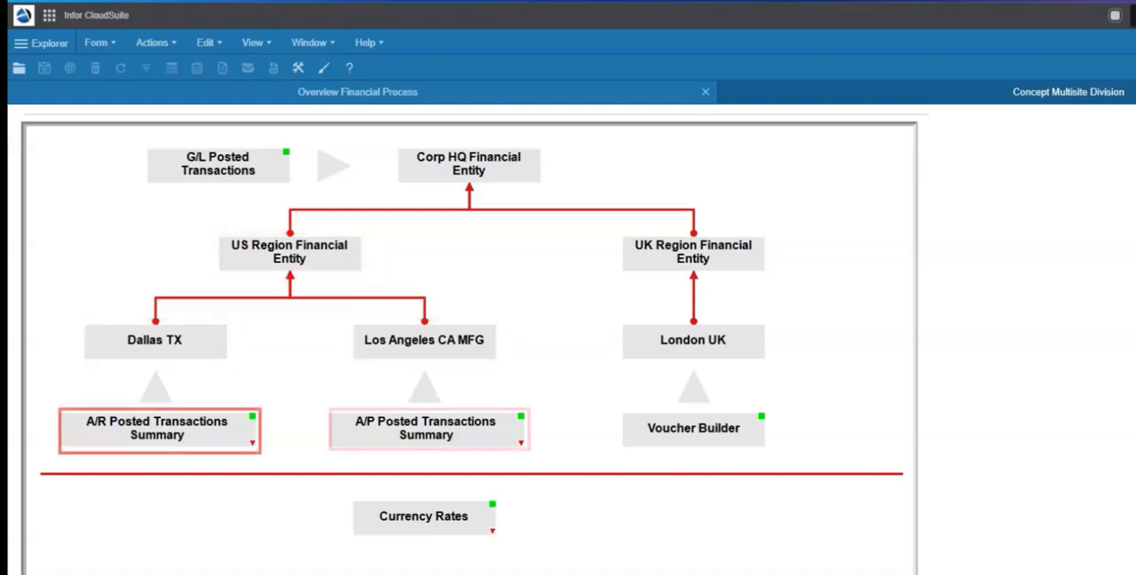
{"action": "left_click", "coordinate": [430, 430]}
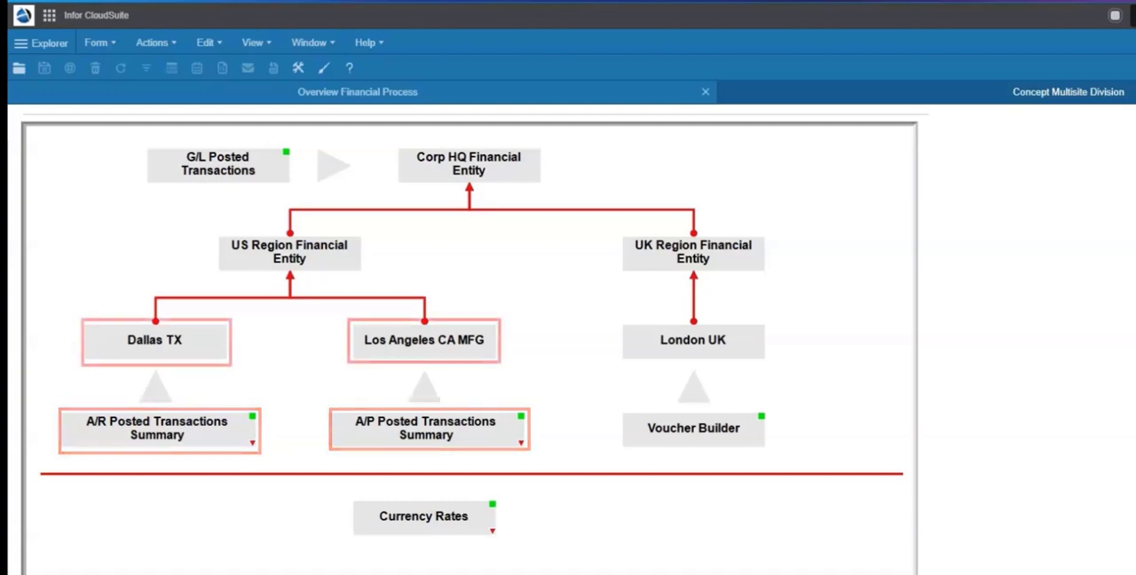
{"action": "left_click", "coordinate": [289, 252]}
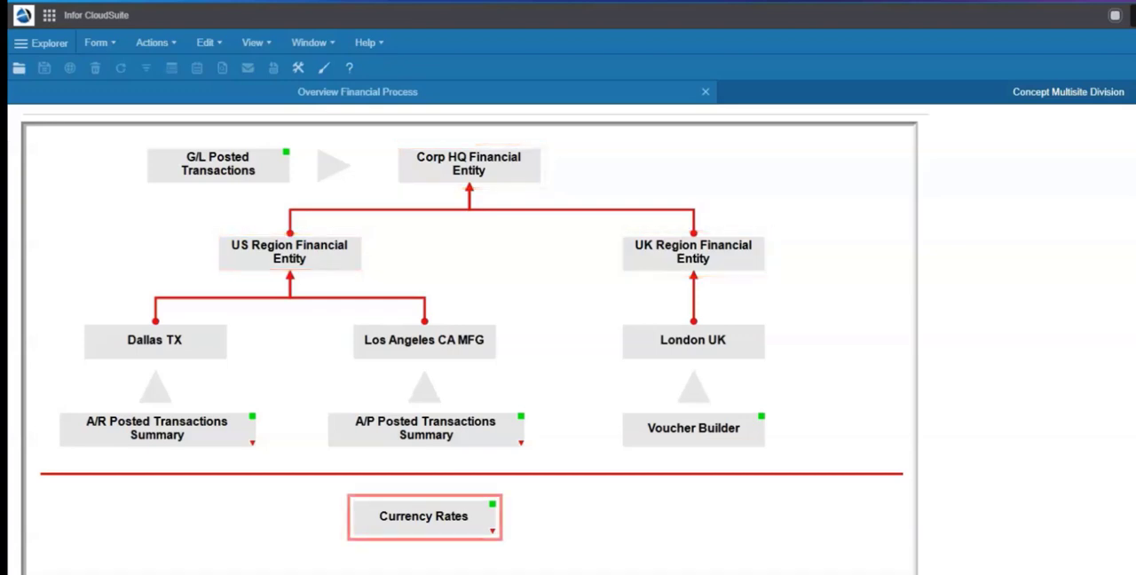
{"action": "left_click", "coordinate": [422, 515]}
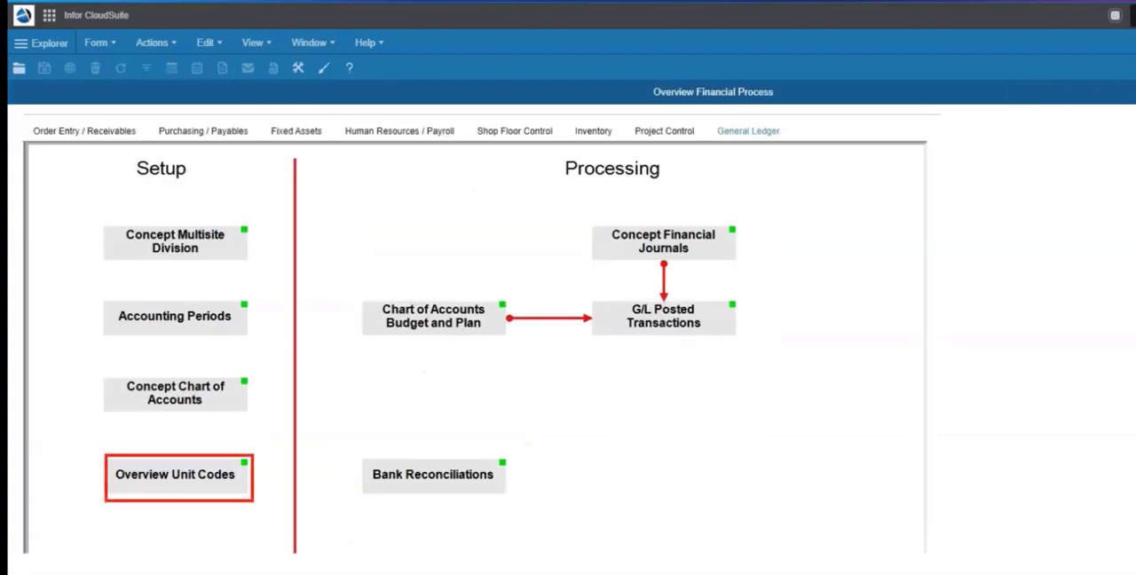
Show the Overview Unit Codes G/L account structure, highlighting Chart of Accounts and its unit codes.
{"action": "left_click", "coordinate": [174, 474]}
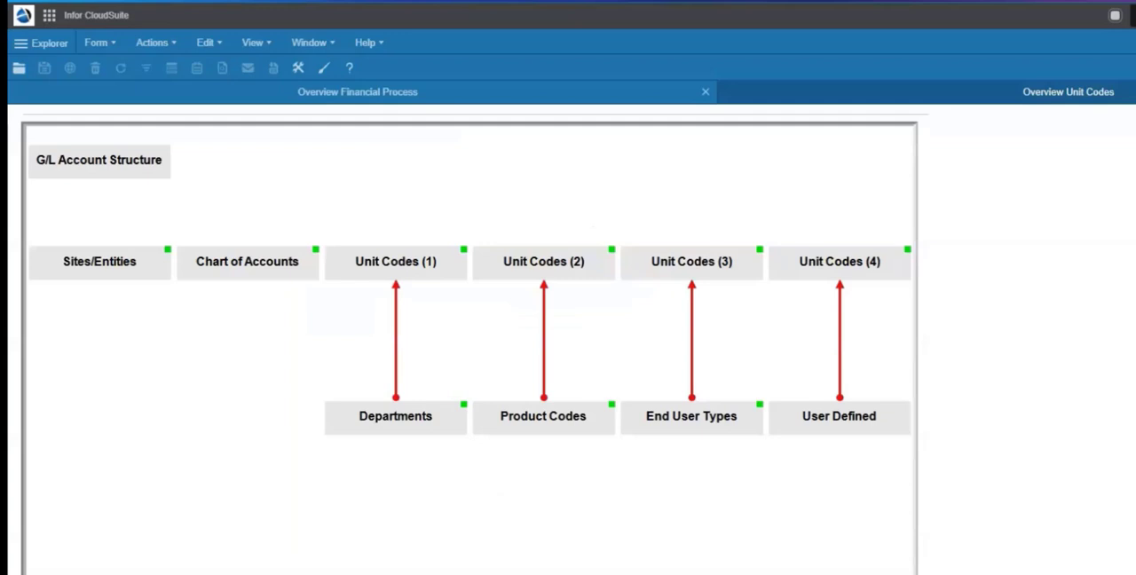
{"action": "left_click", "coordinate": [246, 261]}
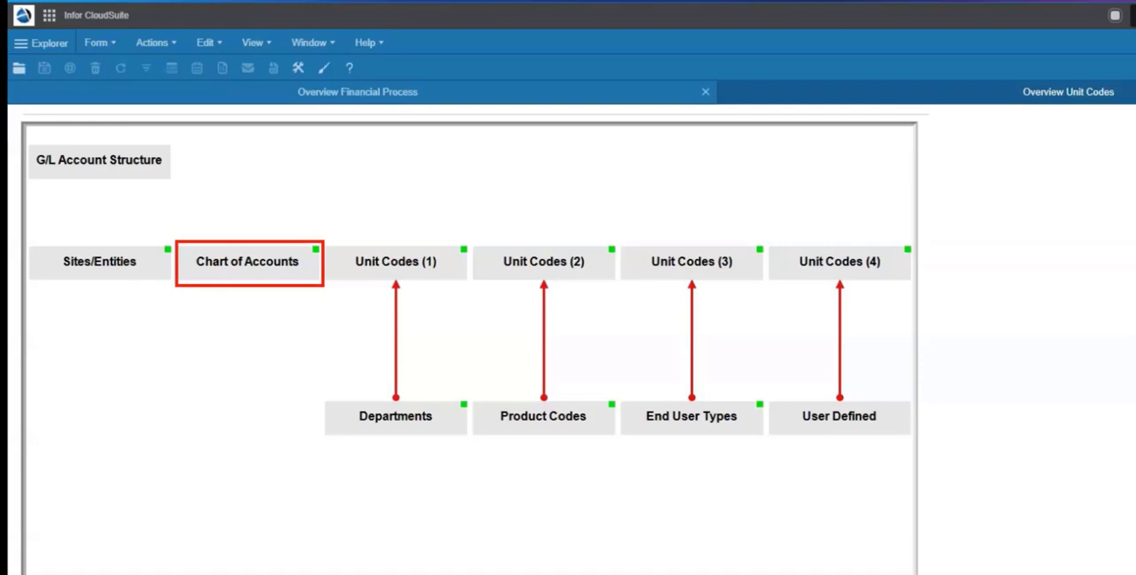
{"action": "left_click", "coordinate": [394, 261]}
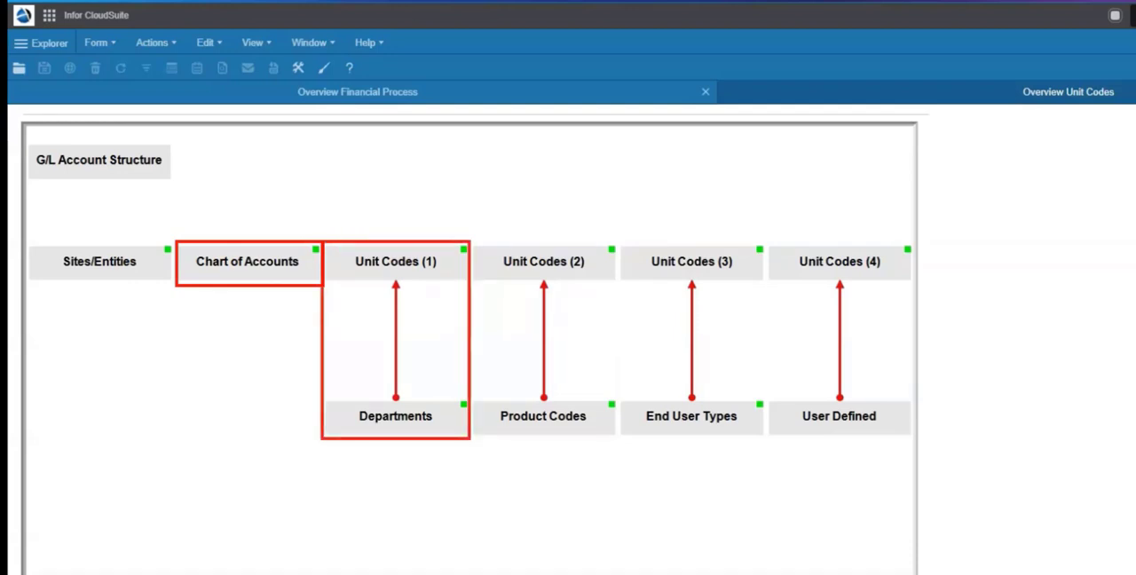